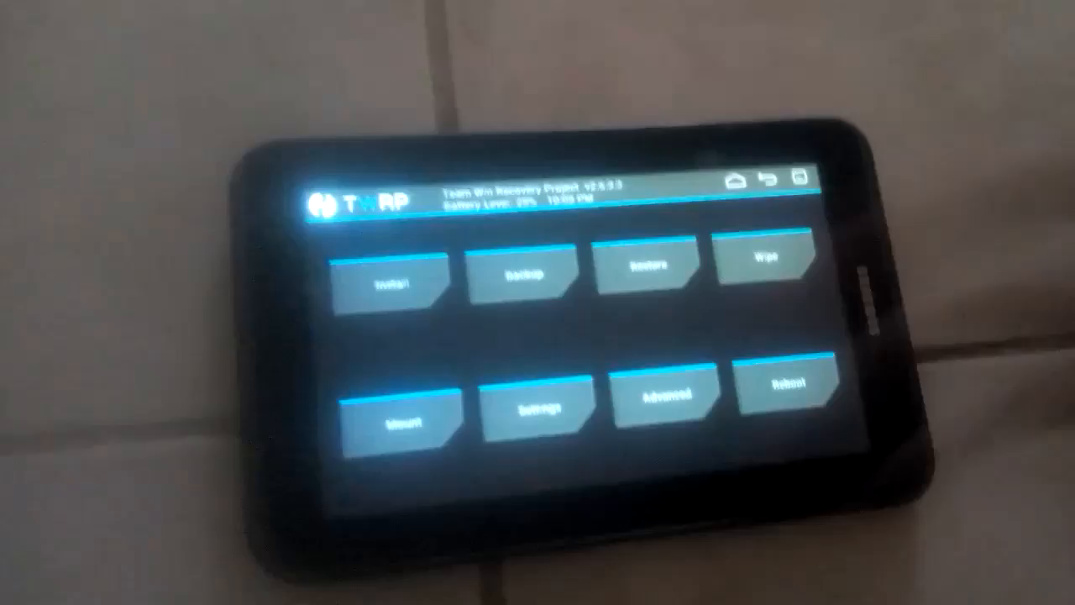
Start Install from the TWRP main menu to reach the Select Zip browser on internal storage
{"action": "left_click", "coordinate": [393, 282]}
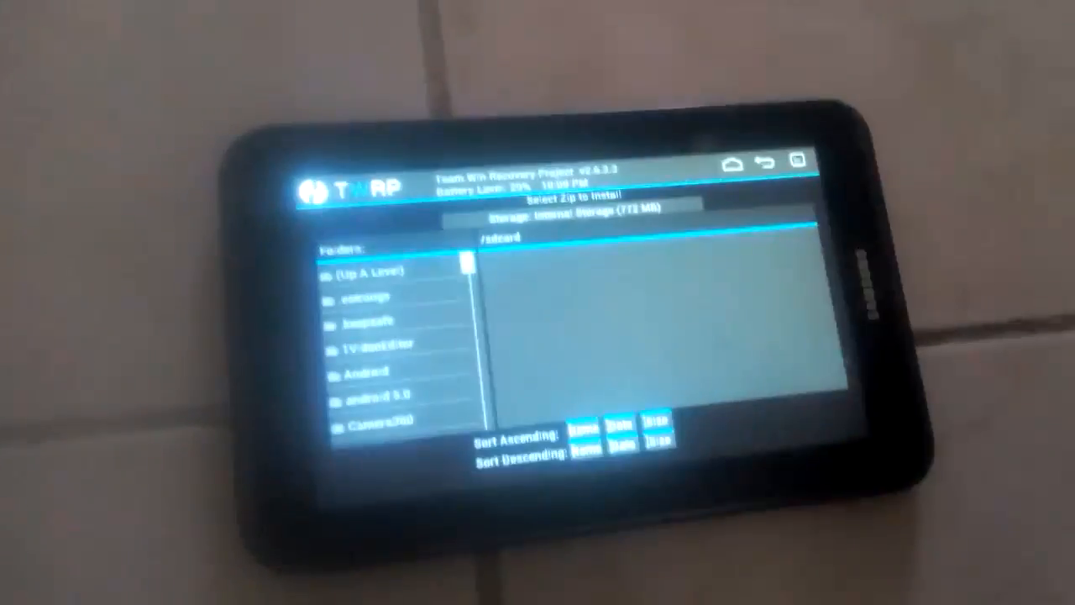